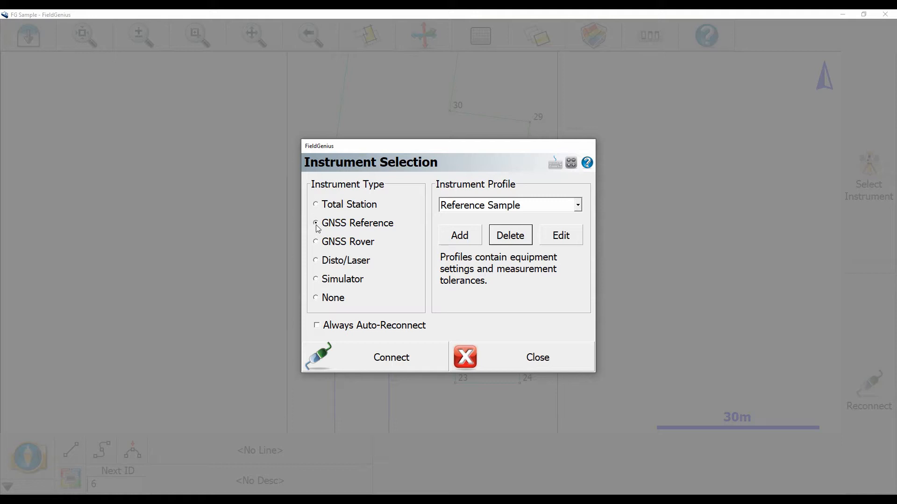
Select GNSS Reference as the instrument type in Instrument Selection
{"action": "left_click", "coordinate": [315, 224]}
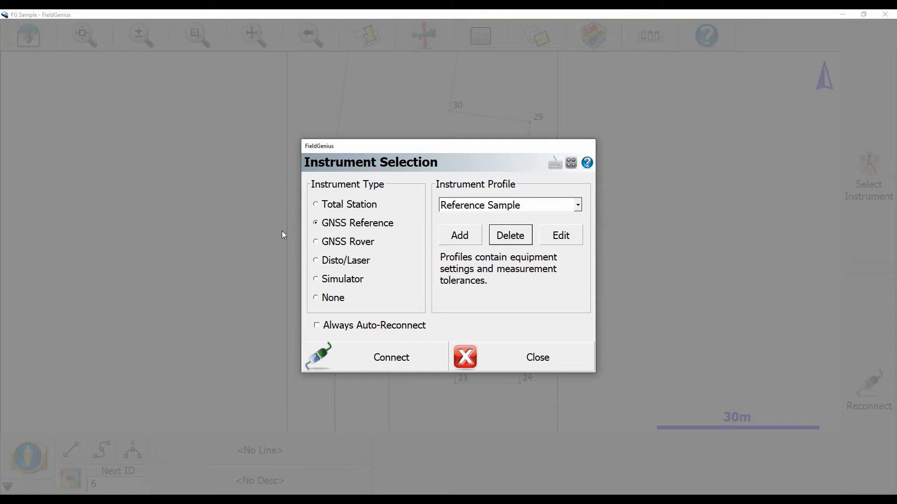
Add and save a new instrument profile named 'S321'
{"action": "left_click", "coordinate": [459, 235]}
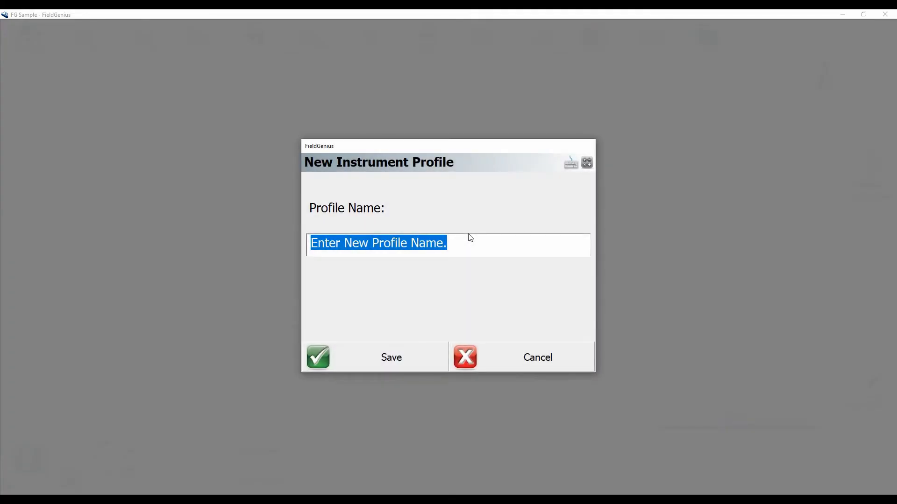
{"action": "type", "text": "S321"}
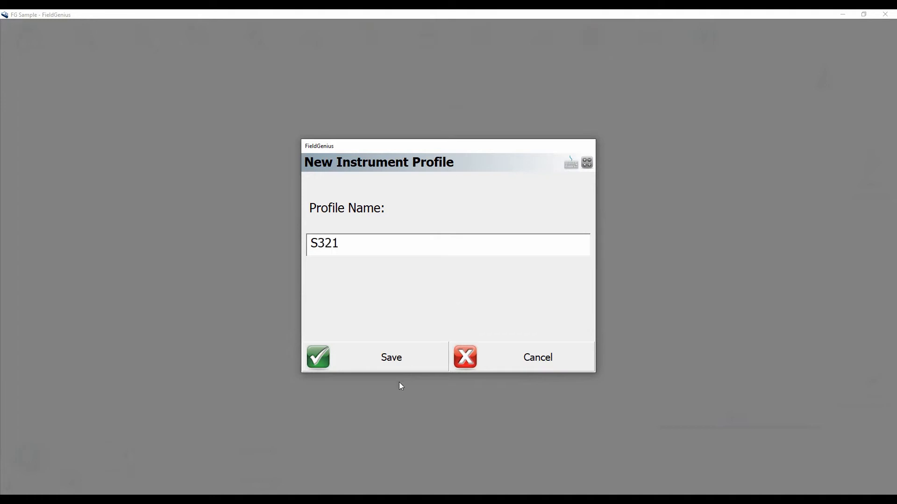
{"action": "left_click", "coordinate": [375, 357]}
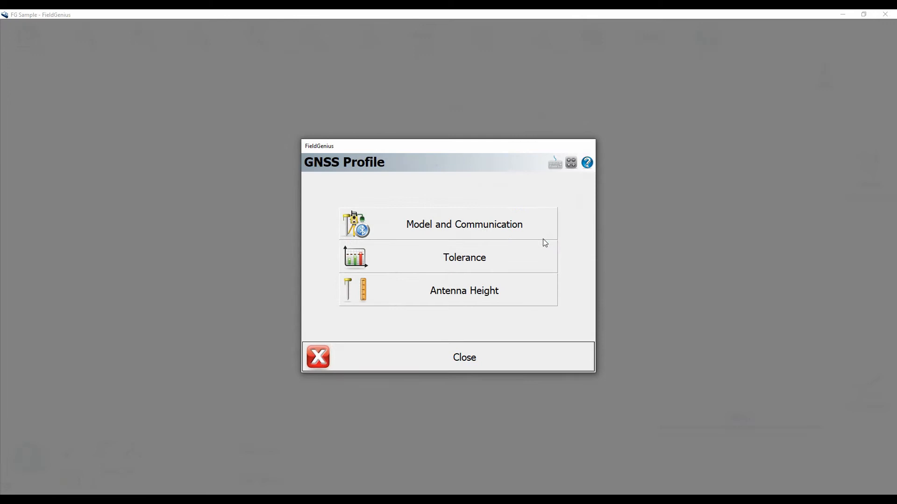
Set make to Hemisphere with Bluetooth port, then show the Bluetooth device list
{"action": "left_click", "coordinate": [464, 224]}
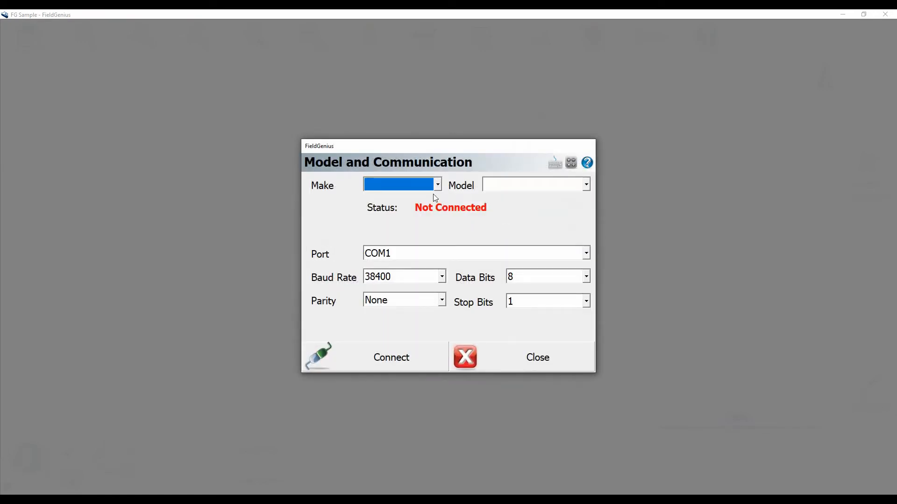
{"action": "left_click", "coordinate": [437, 184]}
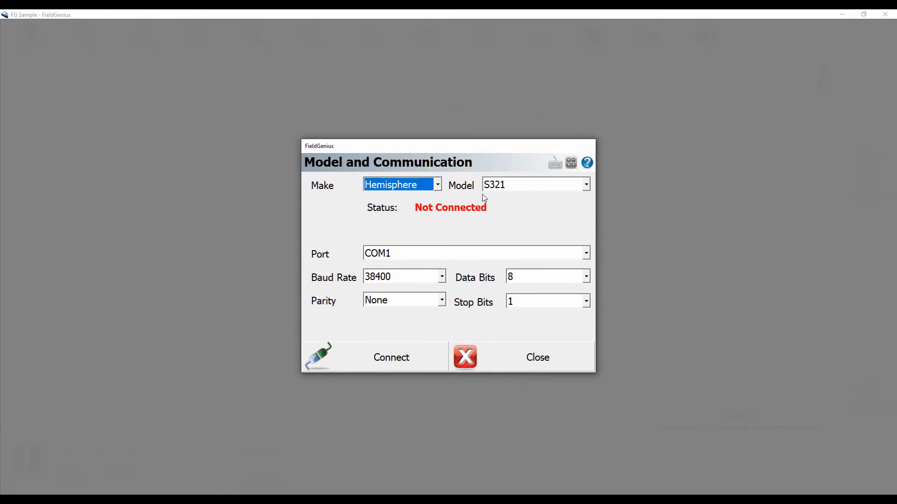
{"action": "left_click", "coordinate": [586, 253]}
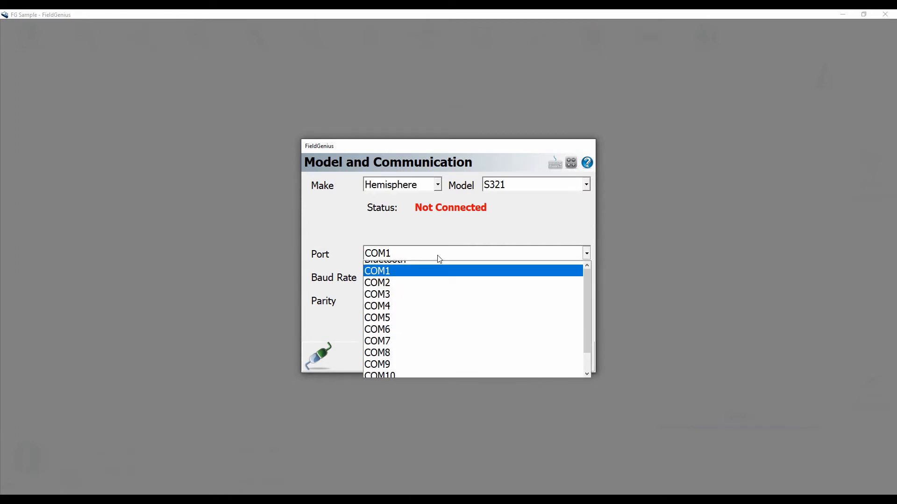
{"action": "left_click", "coordinate": [384, 260]}
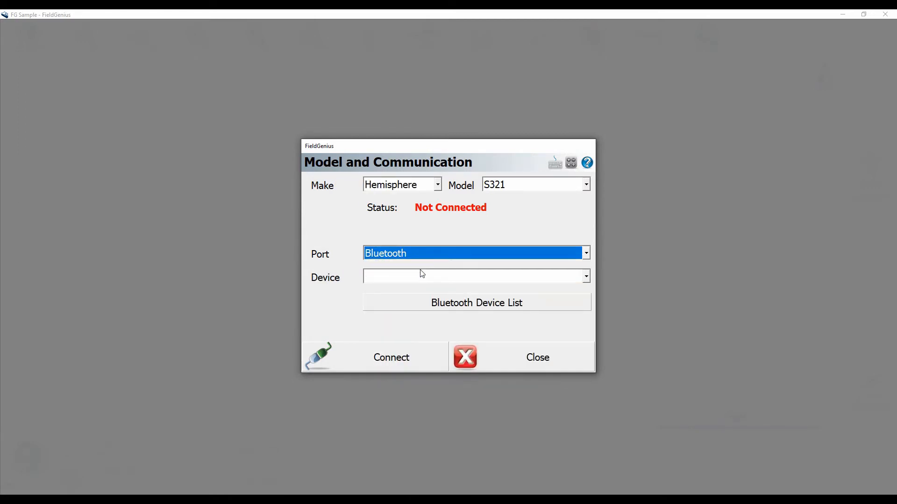
{"action": "left_click", "coordinate": [476, 303]}
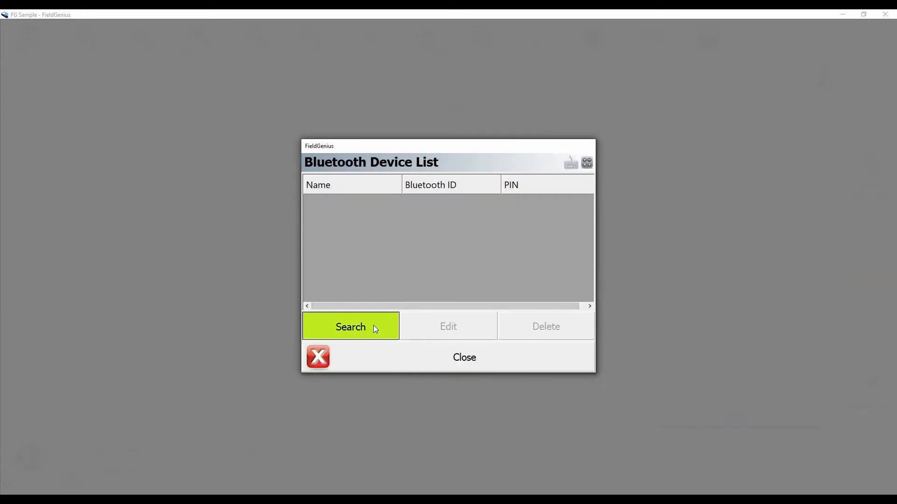
{"action": "left_click", "coordinate": [349, 326]}
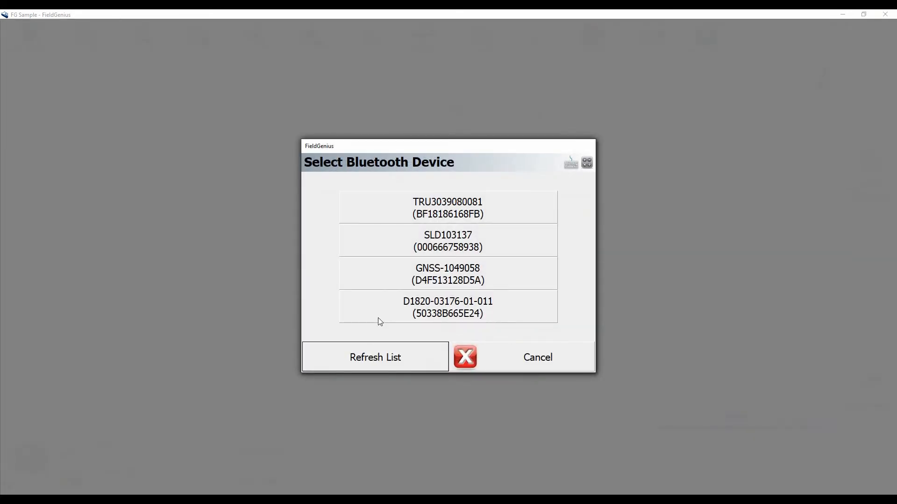
{"action": "mouse_move", "coordinate": [392, 313]}
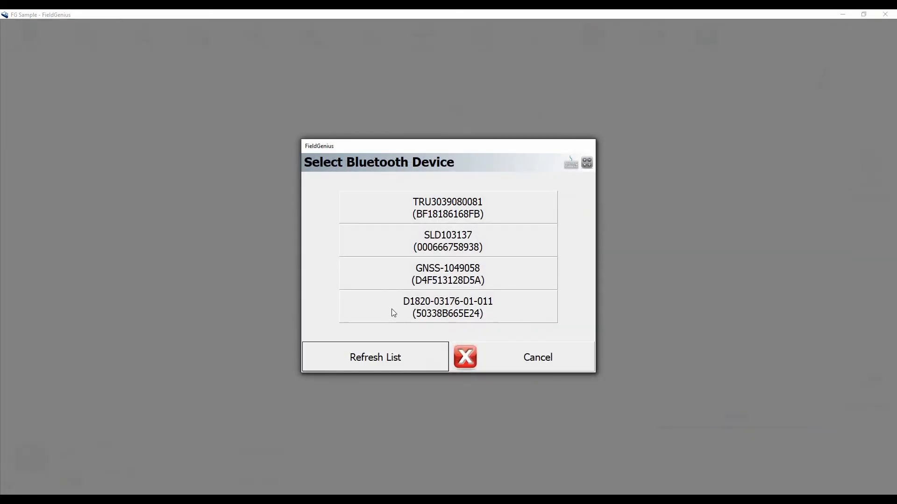
{"action": "left_click", "coordinate": [447, 307]}
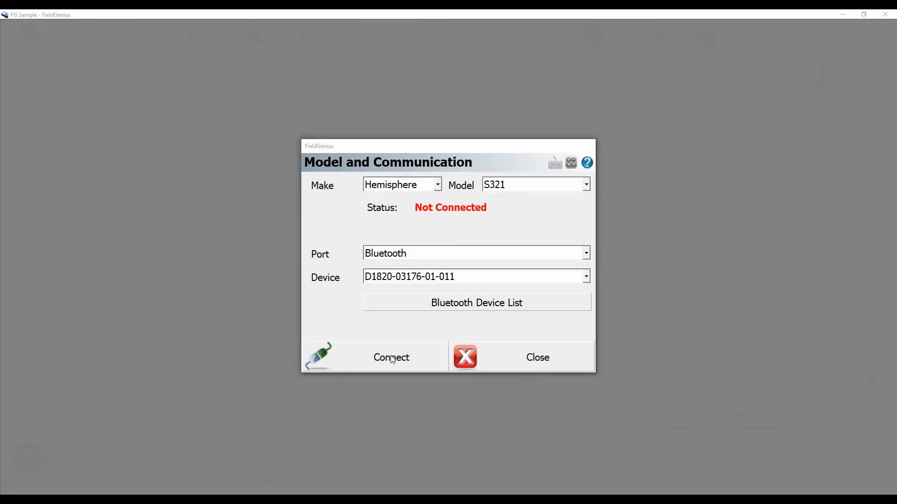
{"action": "mouse_move", "coordinate": [411, 267]}
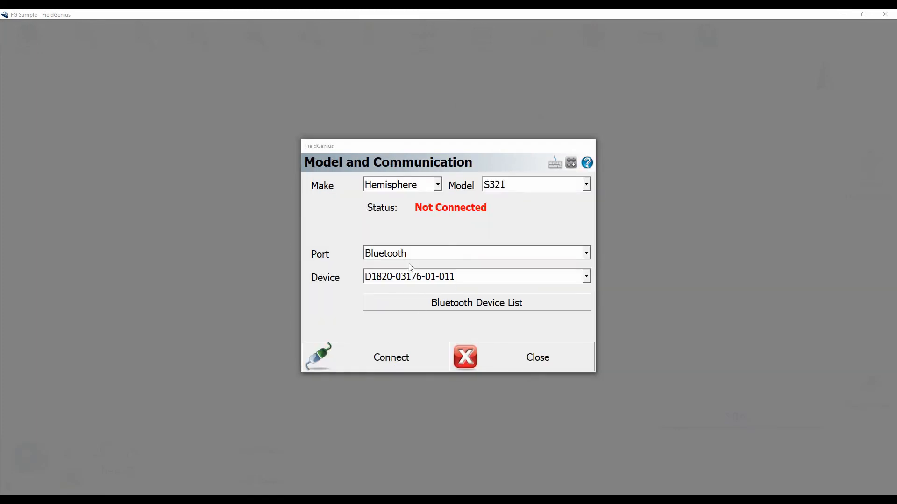
{"action": "mouse_move", "coordinate": [383, 371]}
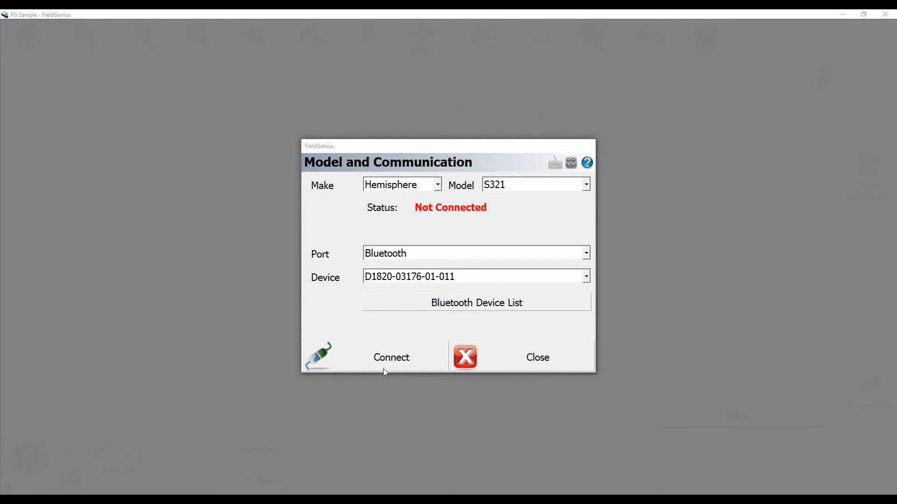
{"action": "left_click", "coordinate": [391, 357]}
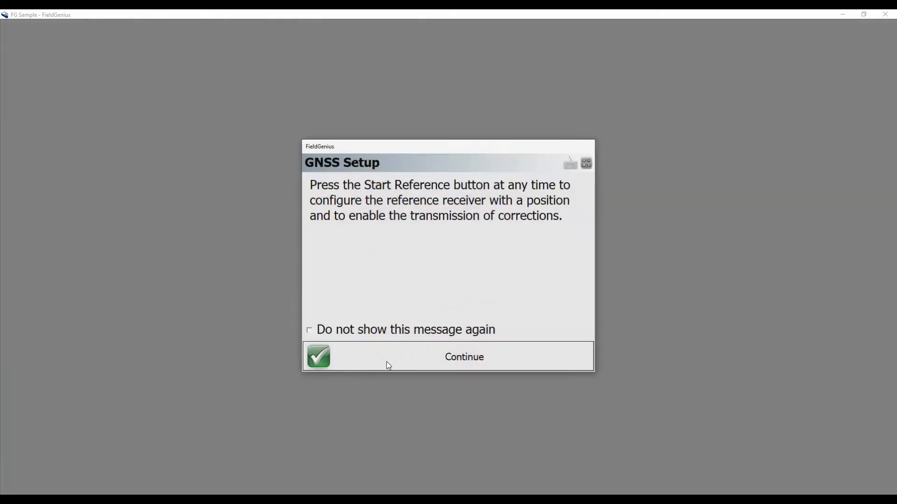
{"action": "left_click", "coordinate": [463, 357]}
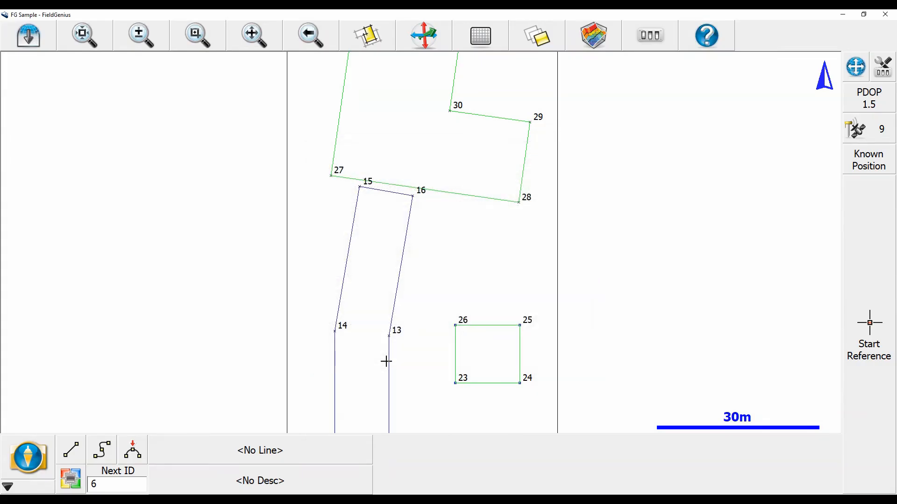